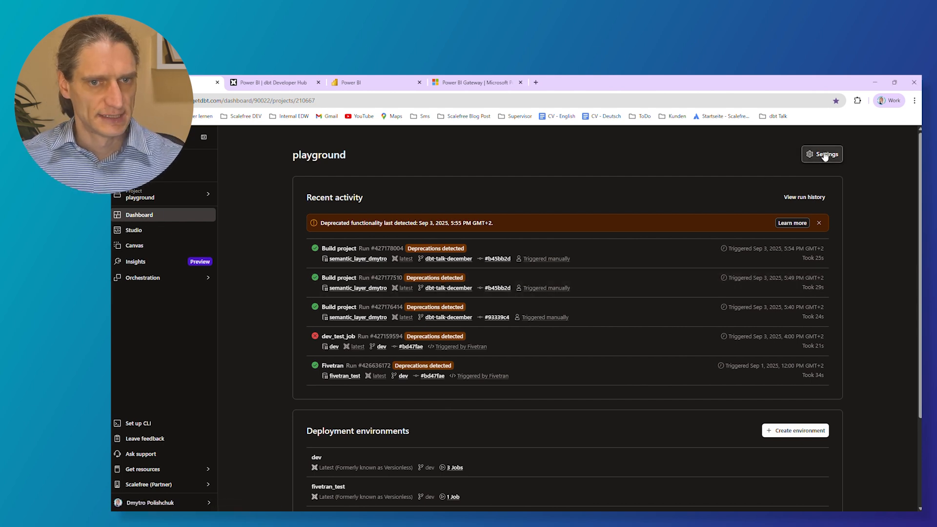
Step: Show the playground project's settings down to the Semantic Layer connection section
left_click(821, 153)
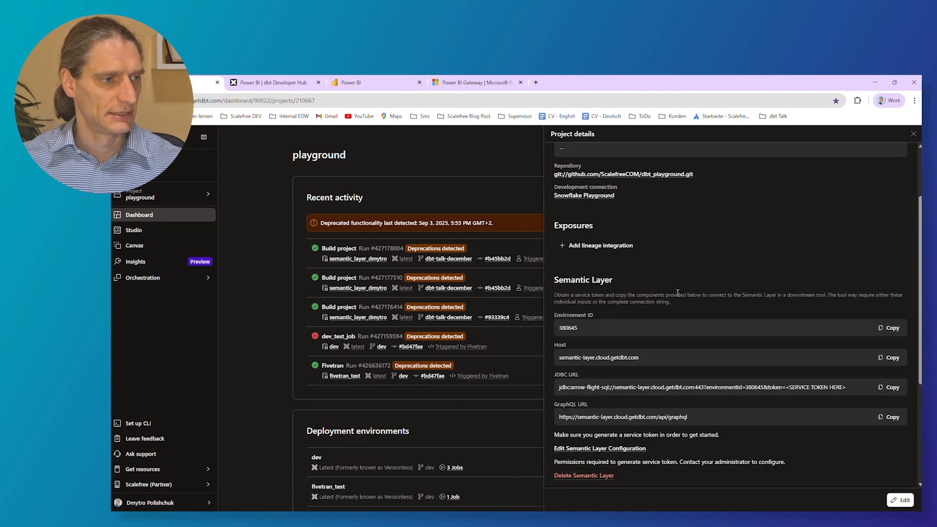
scroll("down", 3)
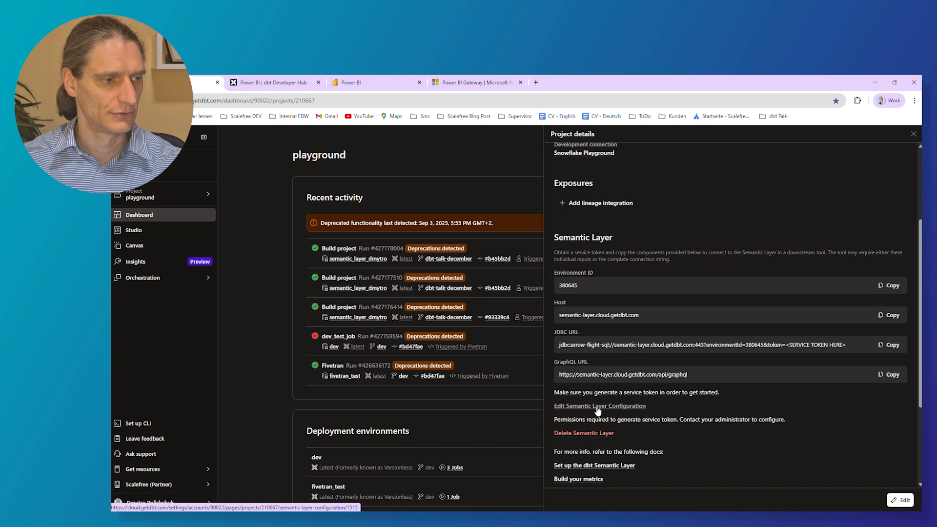
Step: View the Semantic Layer configuration: semantic_layer_dmytro credential, linked service token and environment
left_click(599, 406)
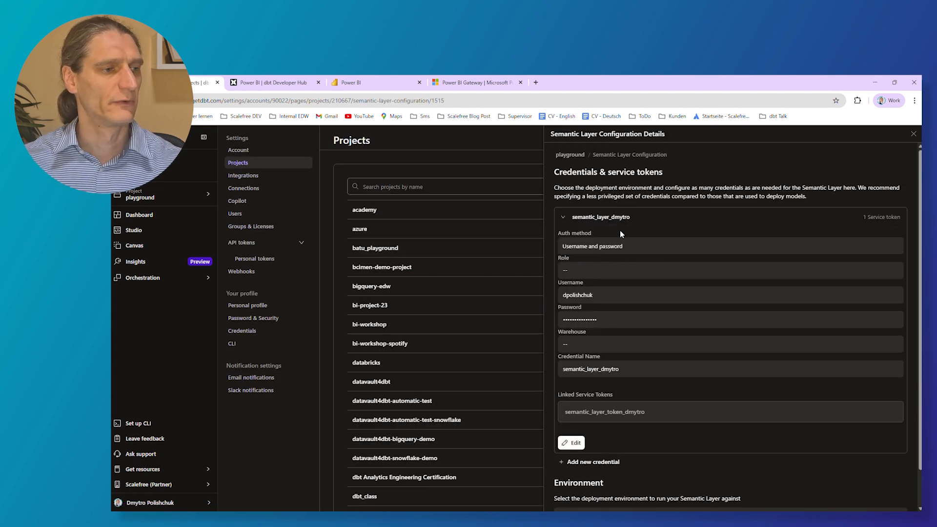
mouse_move(654, 257)
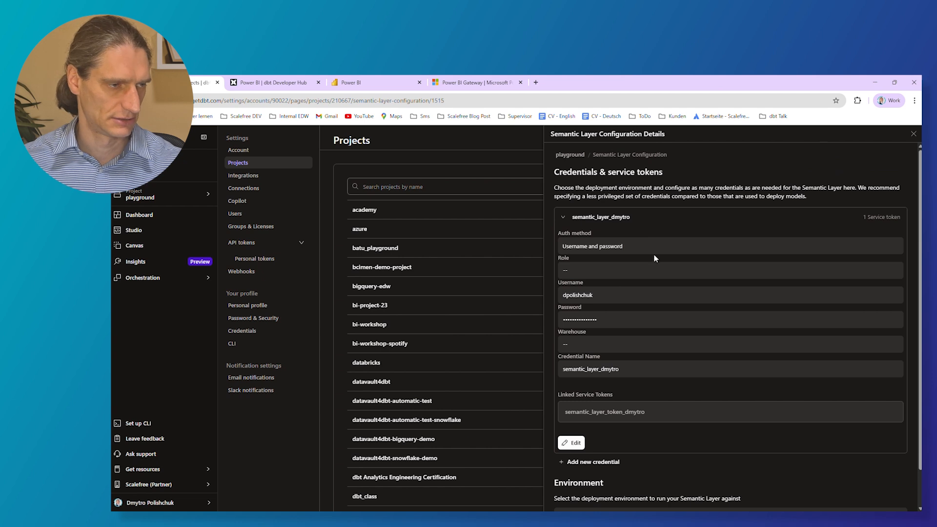
mouse_move(794, 353)
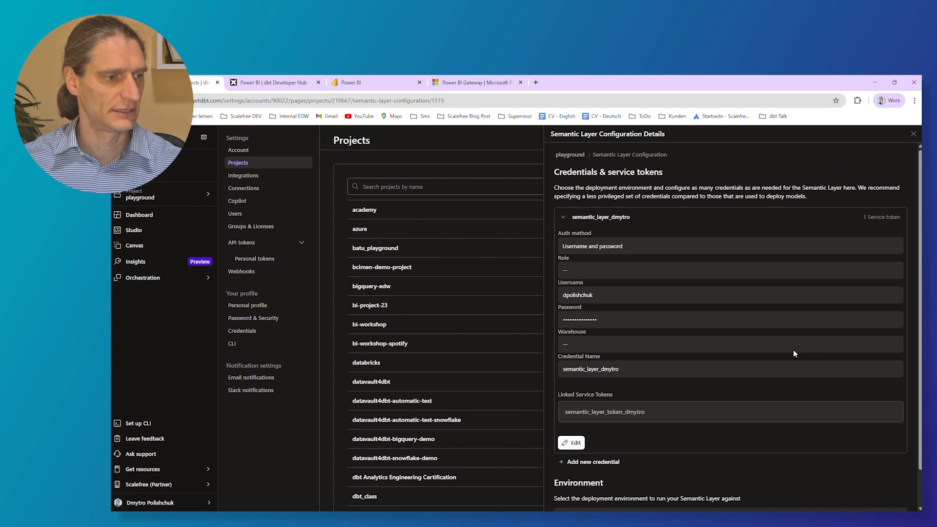
scroll("down", 3)
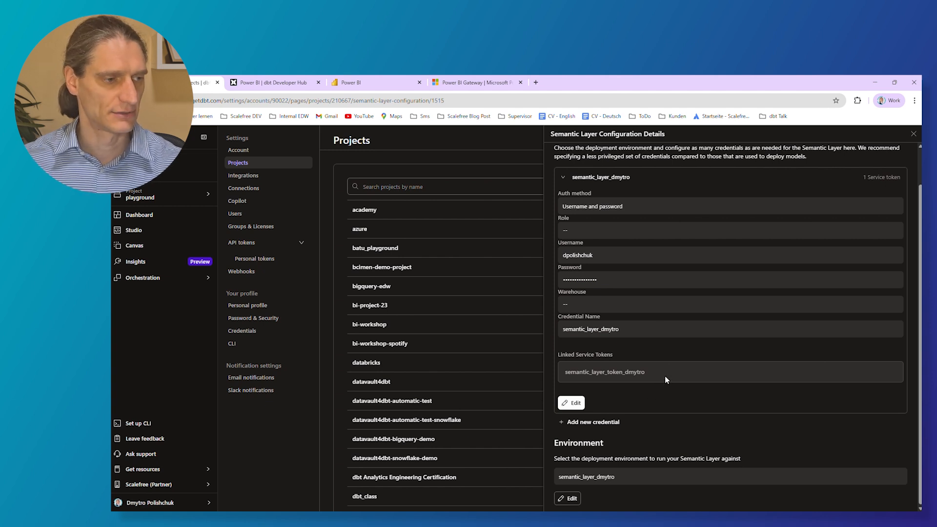
mouse_move(512, 373)
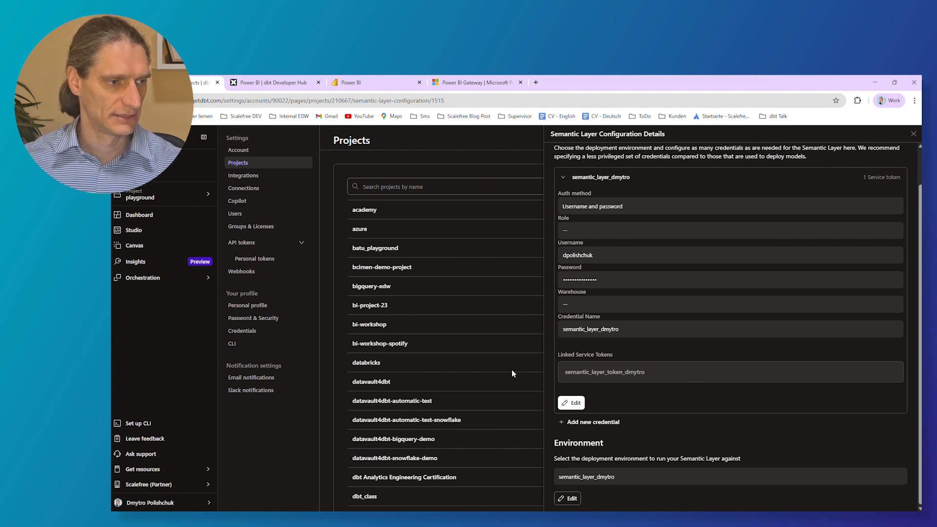
mouse_move(728, 393)
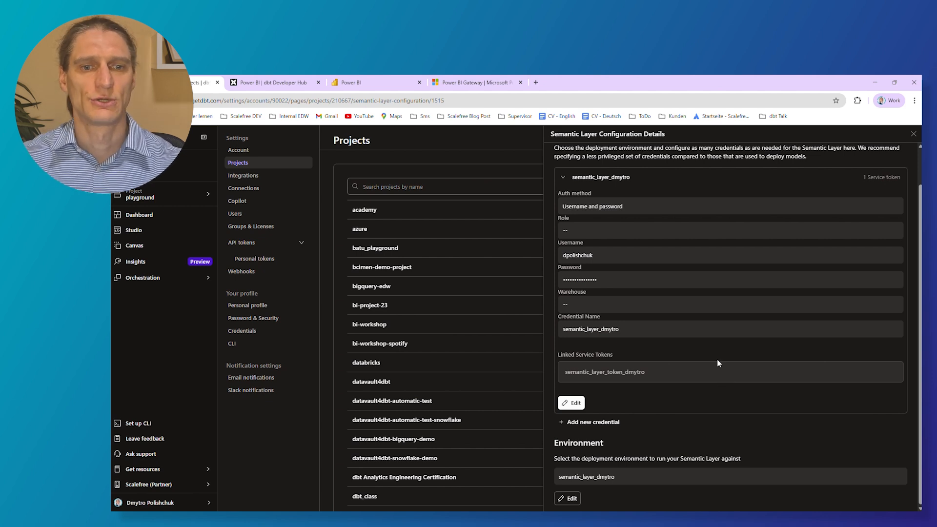
mouse_move(743, 287)
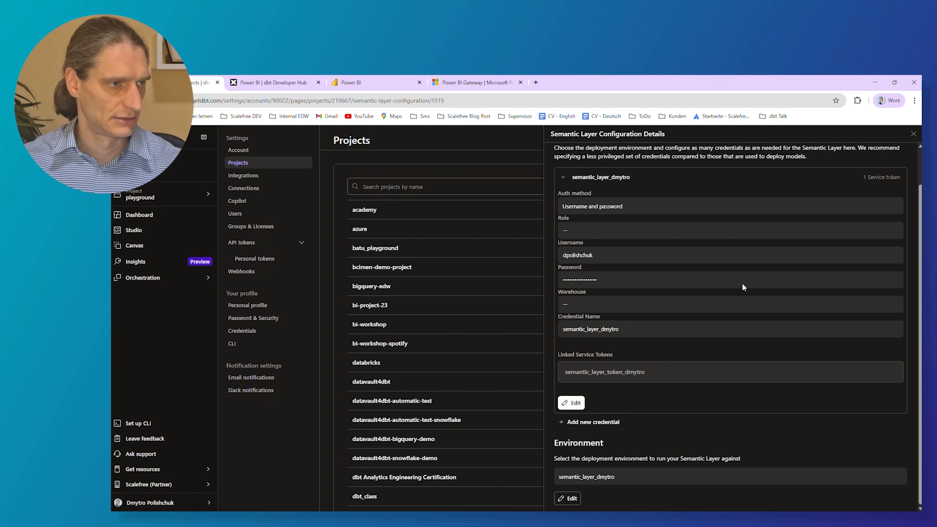
mouse_move(723, 256)
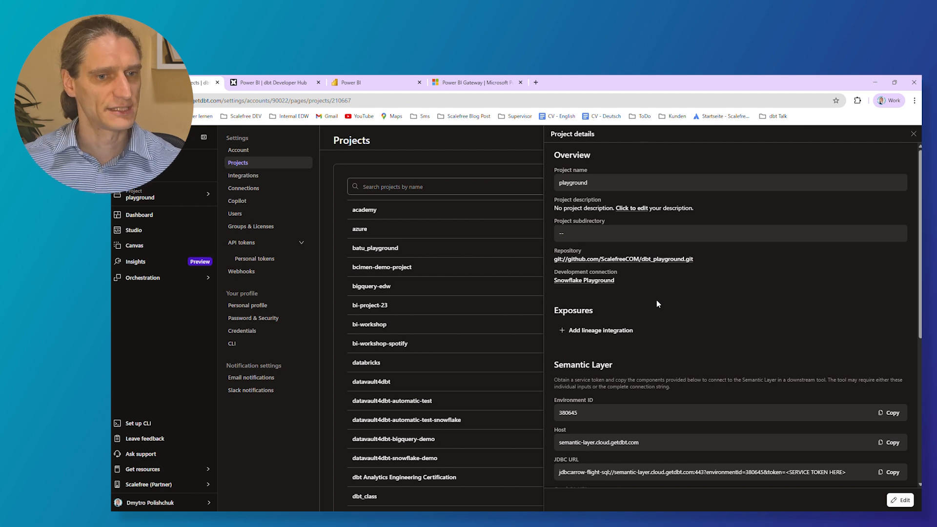
Step: Select the Semantic Layer environment ID 380645 in the project details for copying
scroll("down", 3)
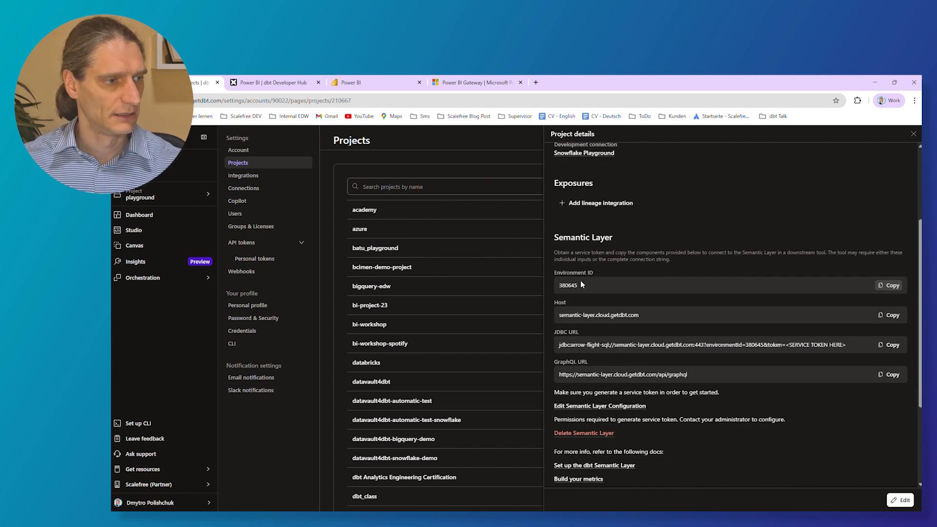
double_click(598, 315)
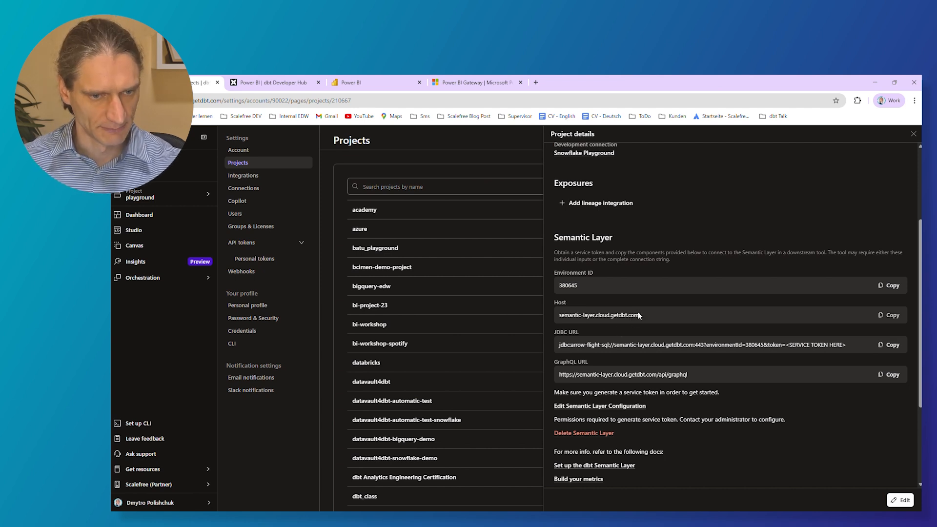
mouse_move(637, 316)
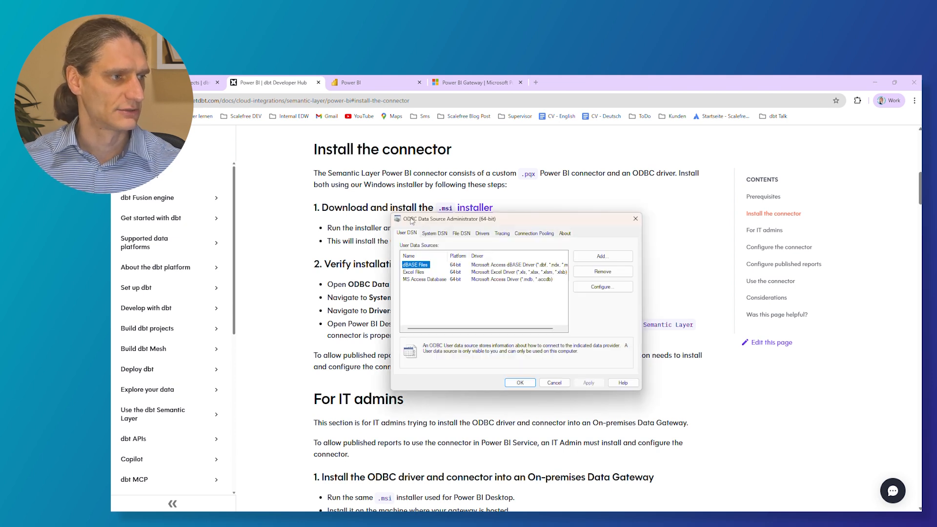
Step: Confirm dbt Labs ODBC Driver appears under Drivers and close the ODBC administrator
left_click(481, 233)
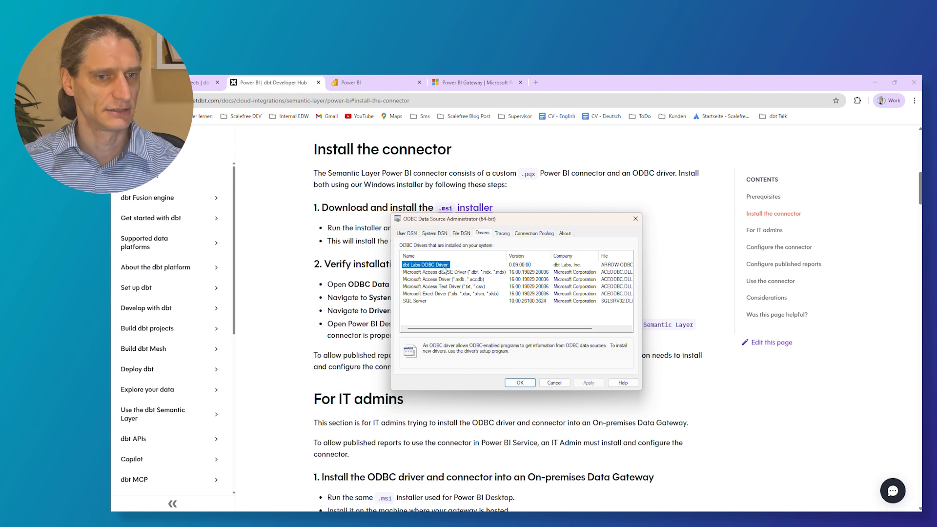
left_click(453, 272)
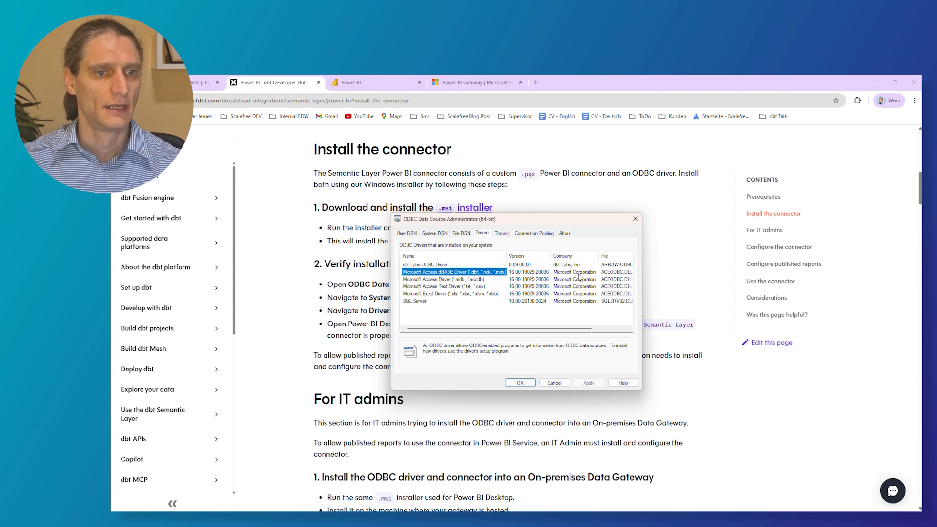
left_click(518, 383)
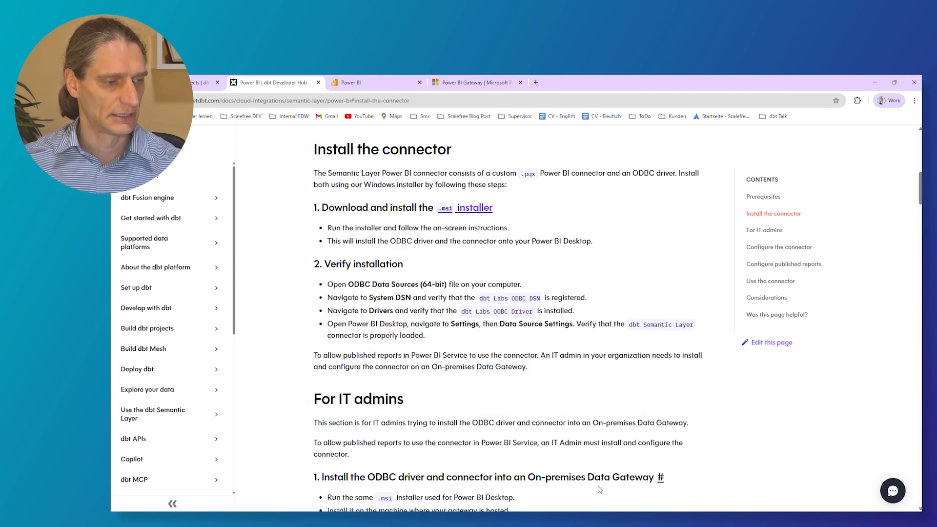
mouse_move(730, 398)
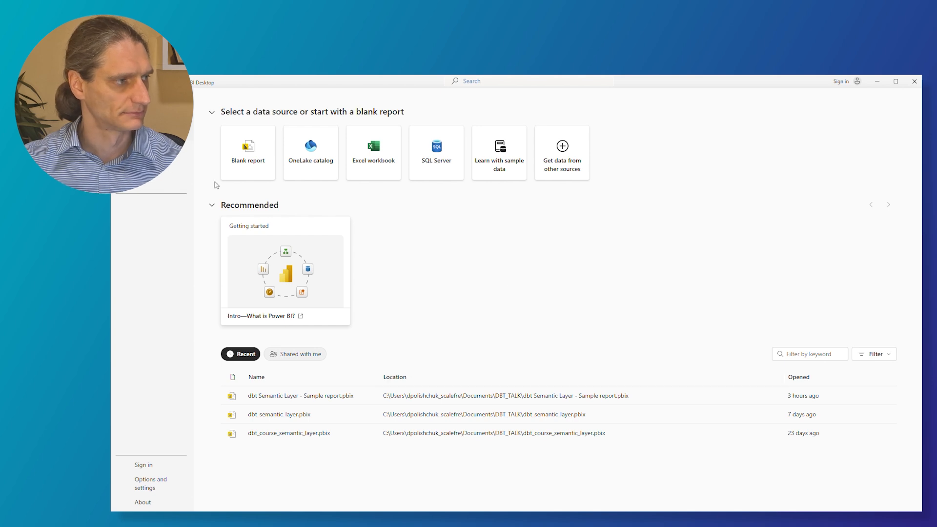
Step: Start a blank Power BI report and bring up the full Get Data connector catalogue
left_click(247, 152)
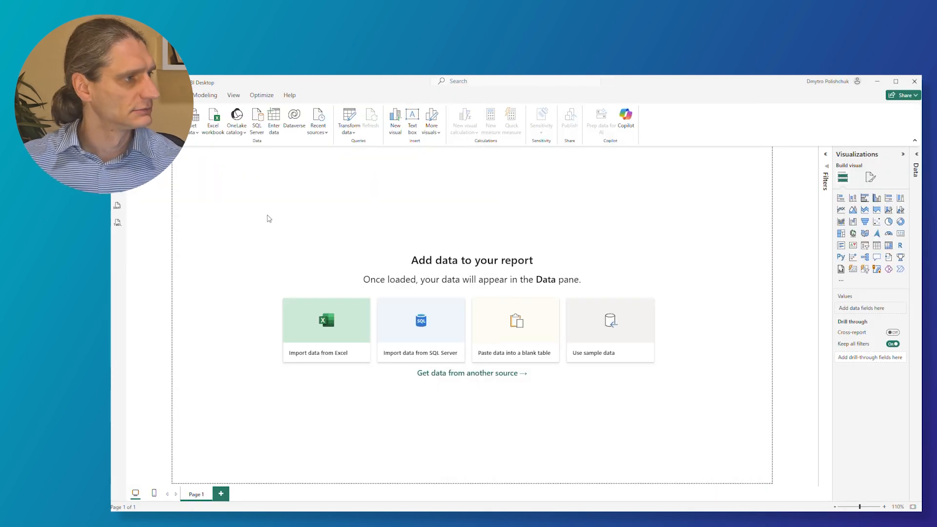
left_click(191, 119)
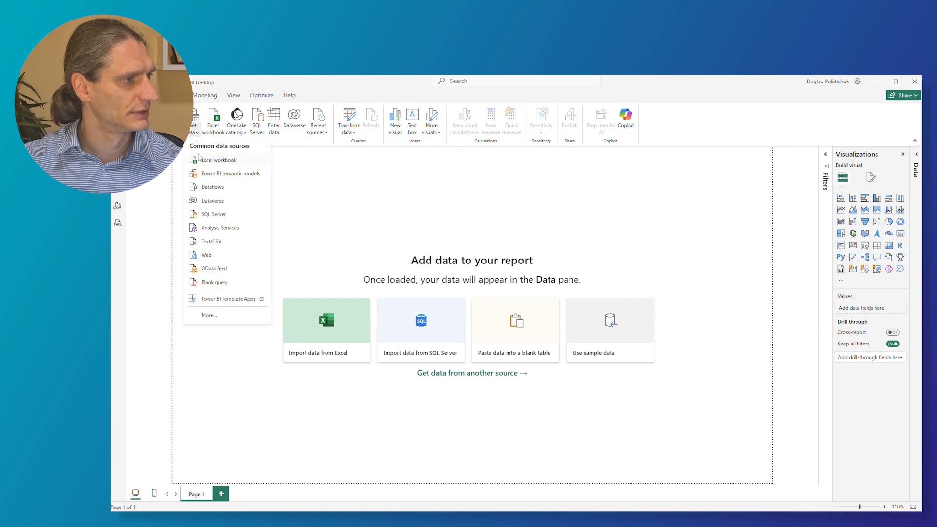
left_click(258, 313)
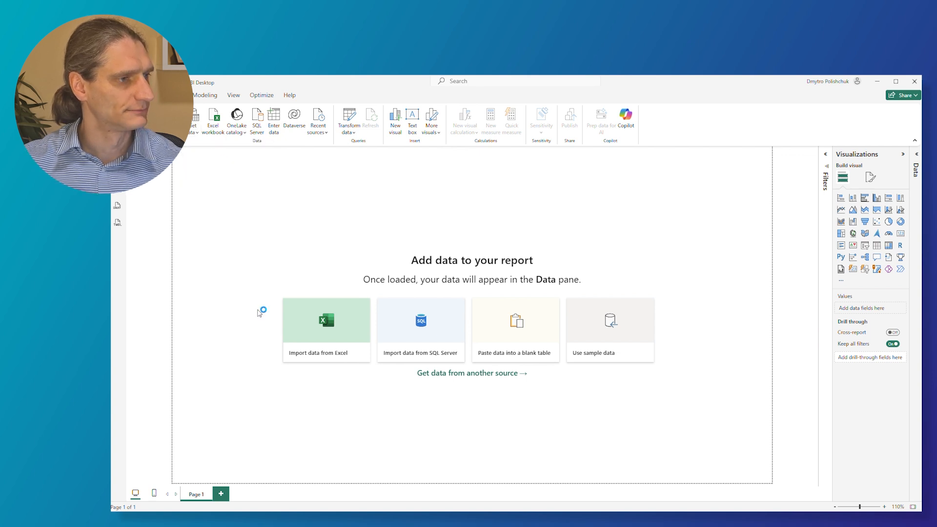
Step: Search 'dbt' and connect with the dbt Semantic Layer (Beta) custom connector
left_click(471, 373)
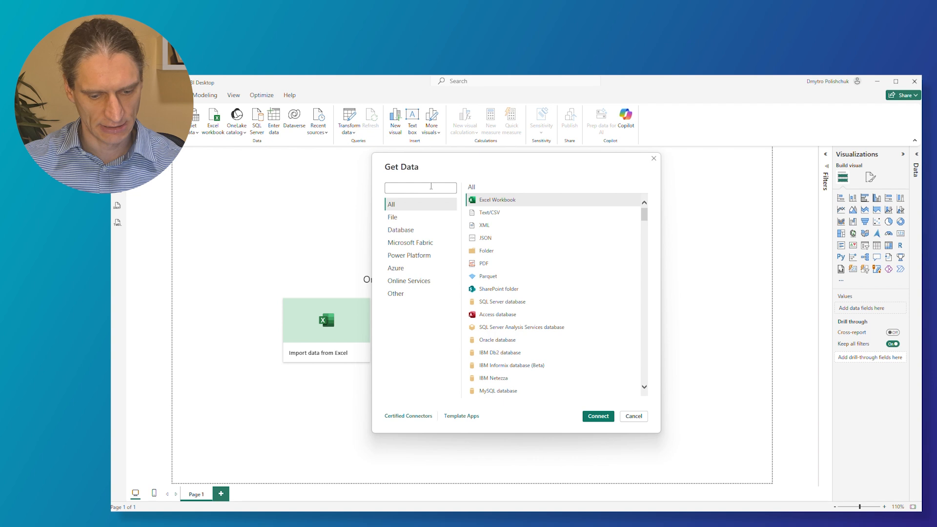
type("dbt")
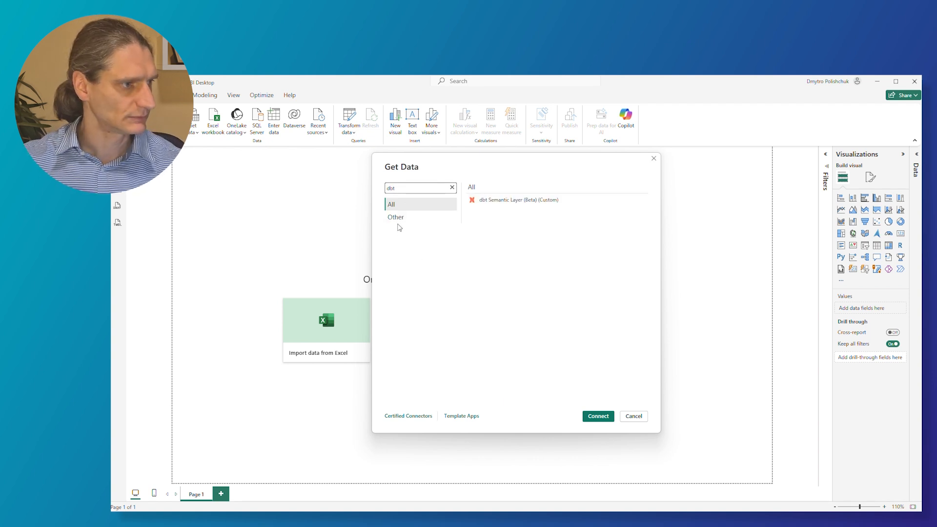
left_click(518, 199)
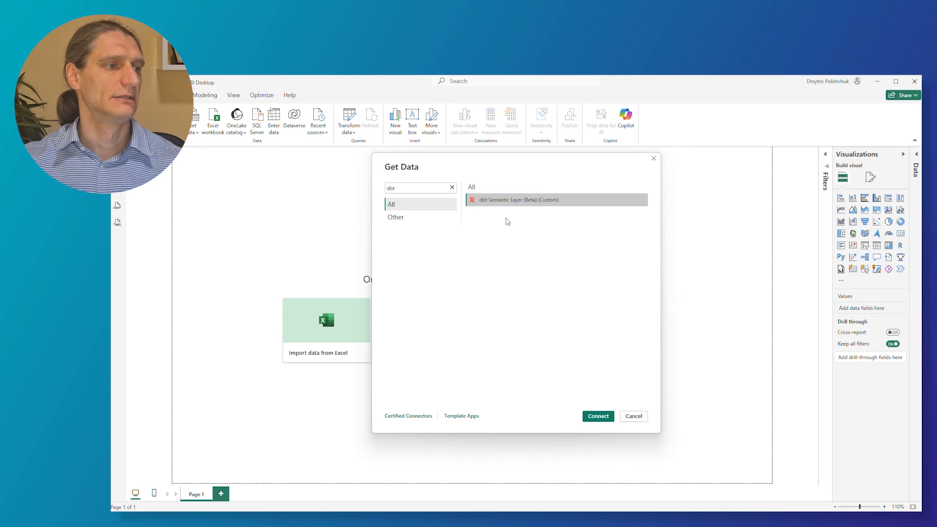
mouse_move(552, 199)
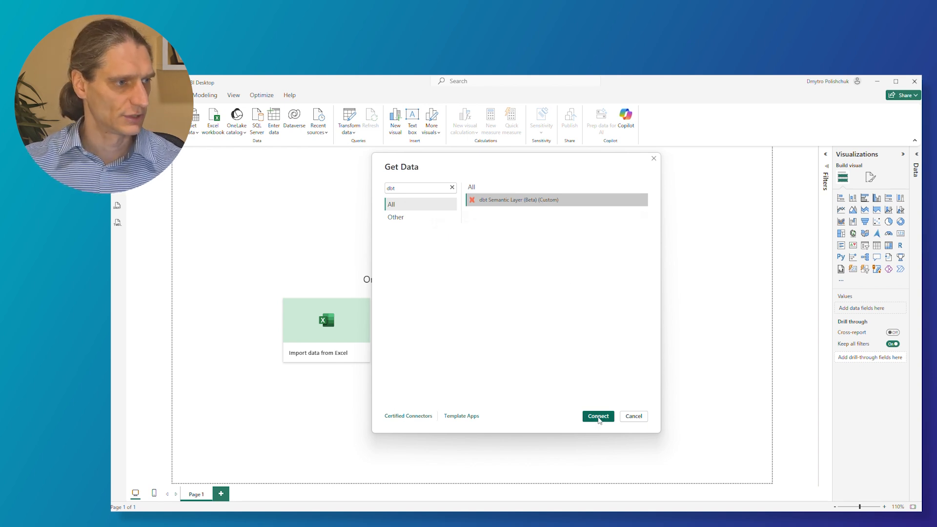
left_click(597, 415)
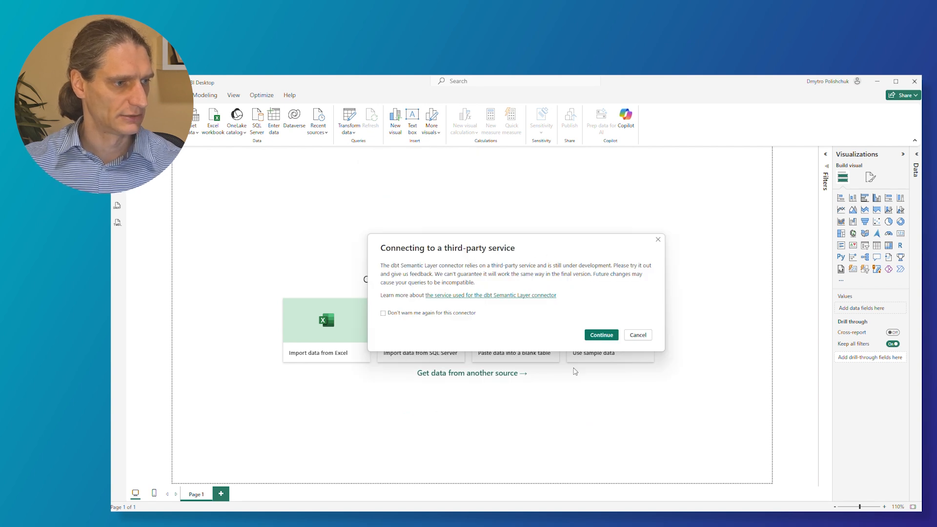
mouse_move(503, 254)
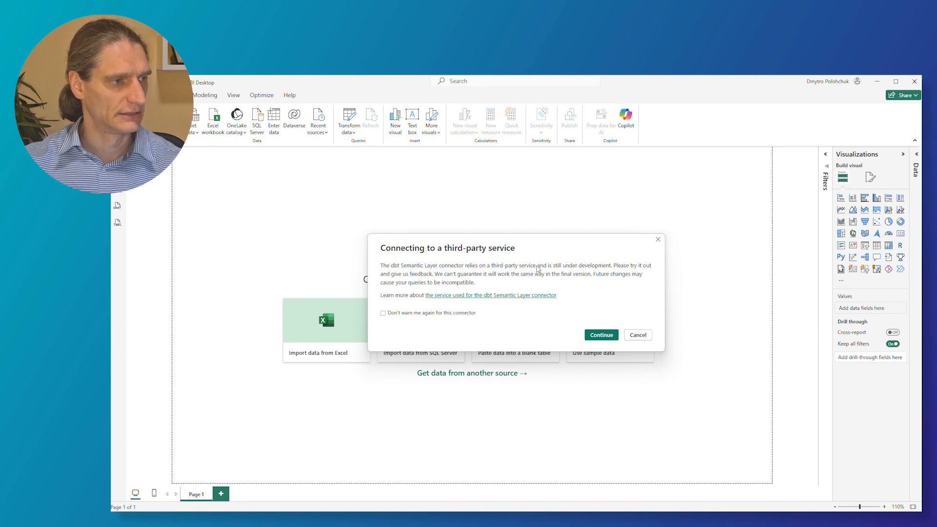
mouse_move(469, 348)
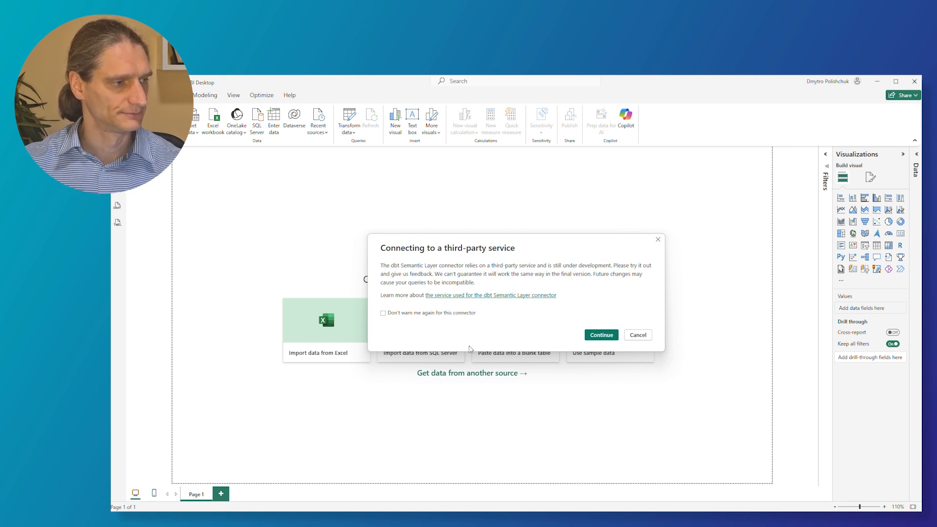
Step: Accept the third-party service warning for the dbt connector
left_click(637, 335)
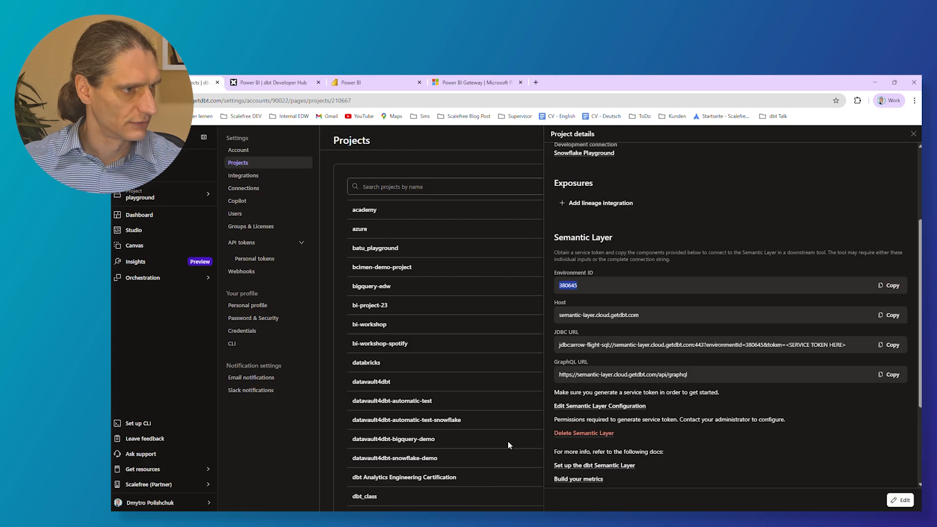
Step: Connect to host semantic-layer.cloud.getdbt.com, environment 380645, in DirectQuery mode
left_click(890, 315)
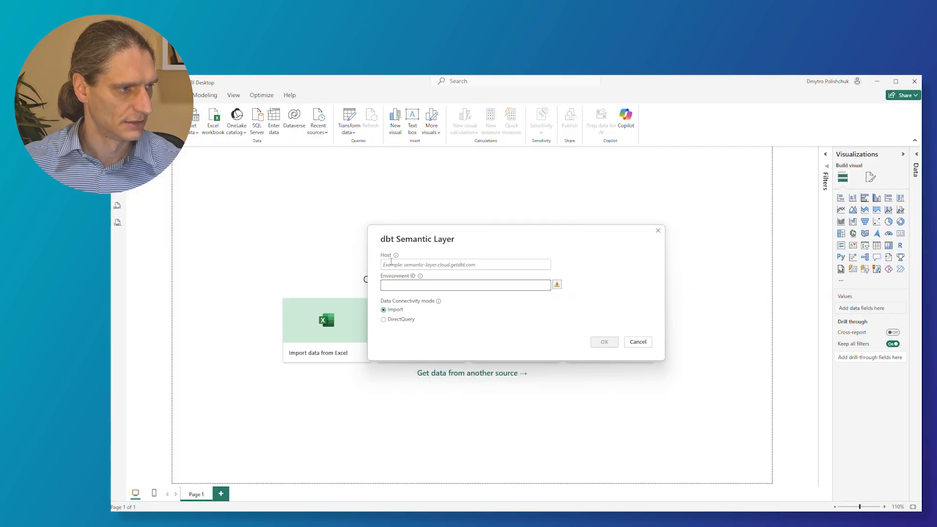
type("semantic-layer.cloud.getdbt.com")
type("380645")
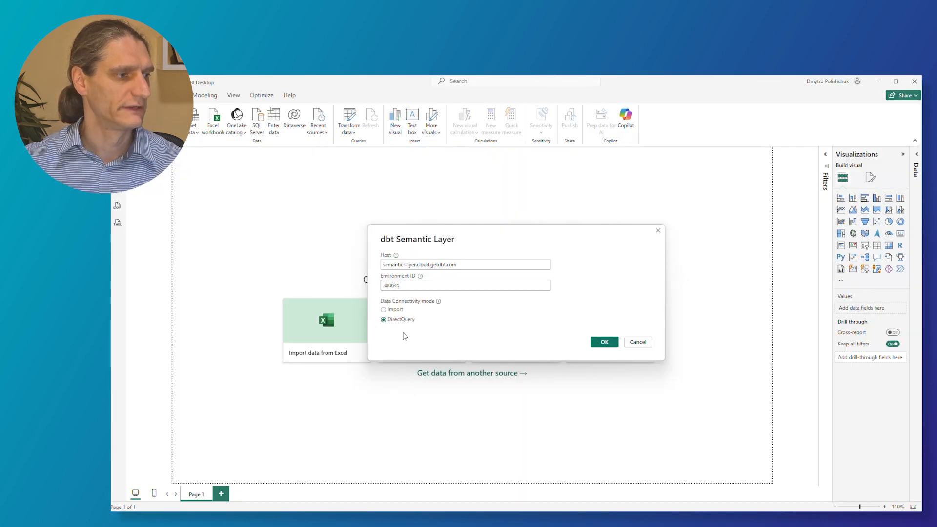
mouse_move(581, 339)
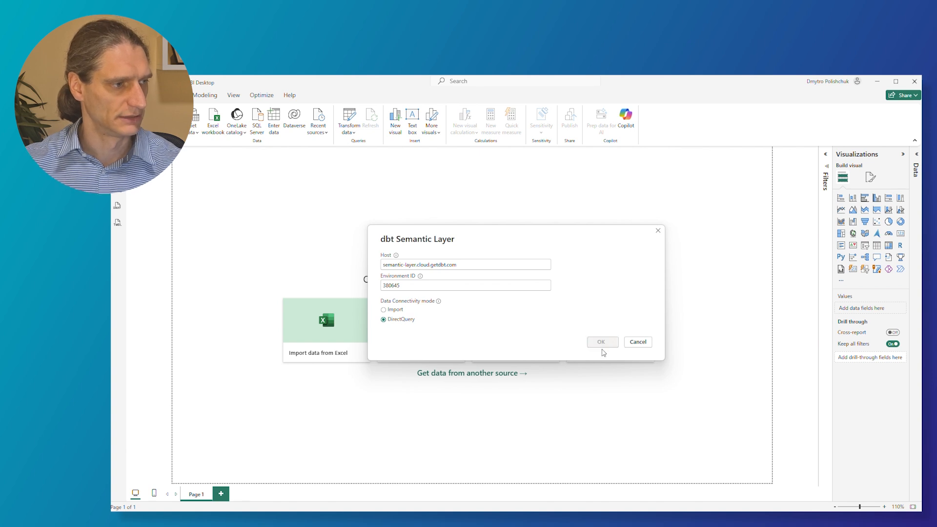
left_click(601, 342)
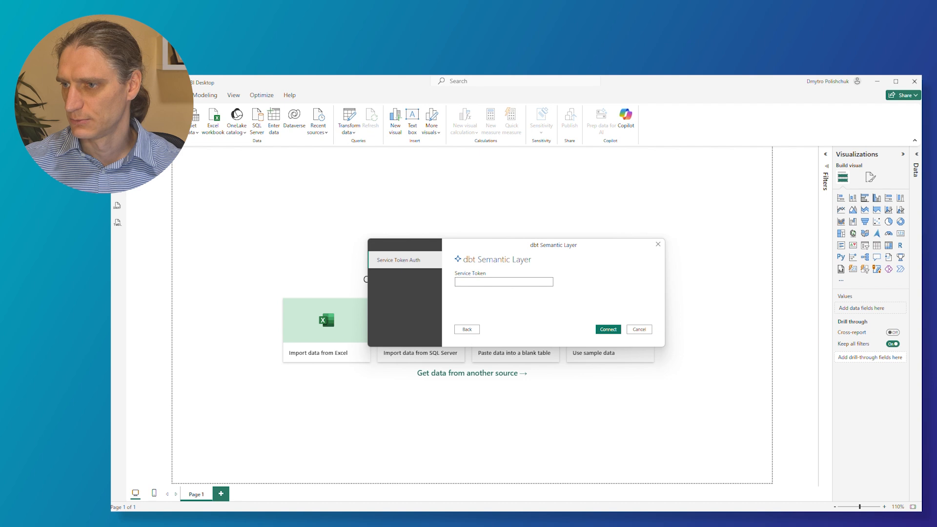
mouse_move(478, 275)
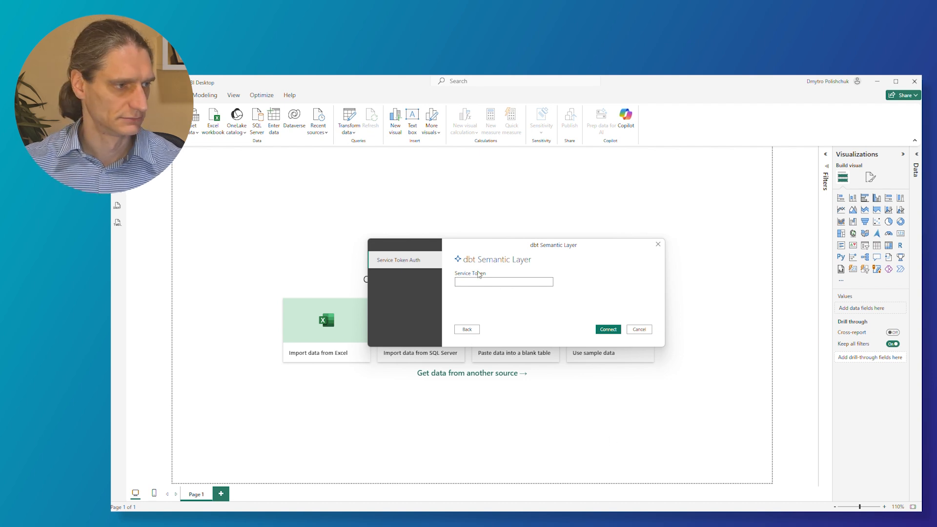
left_click(638, 329)
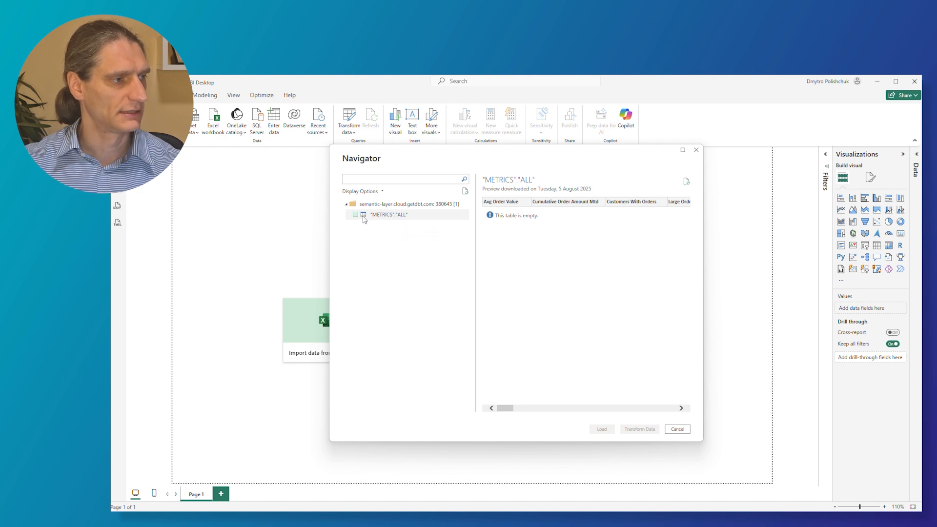
Step: Load the "METRICS"."ALL" table from Navigator into the report
left_click(355, 214)
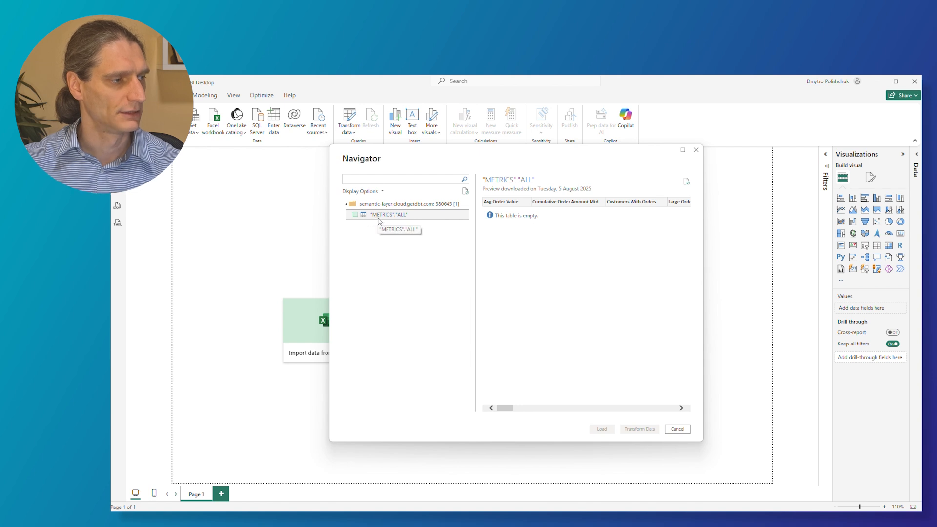
left_click(354, 215)
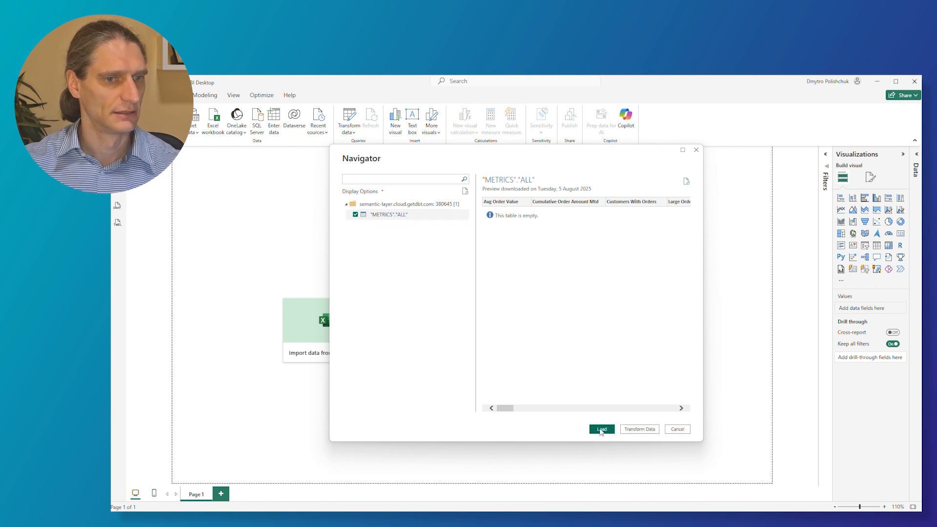
left_click(601, 429)
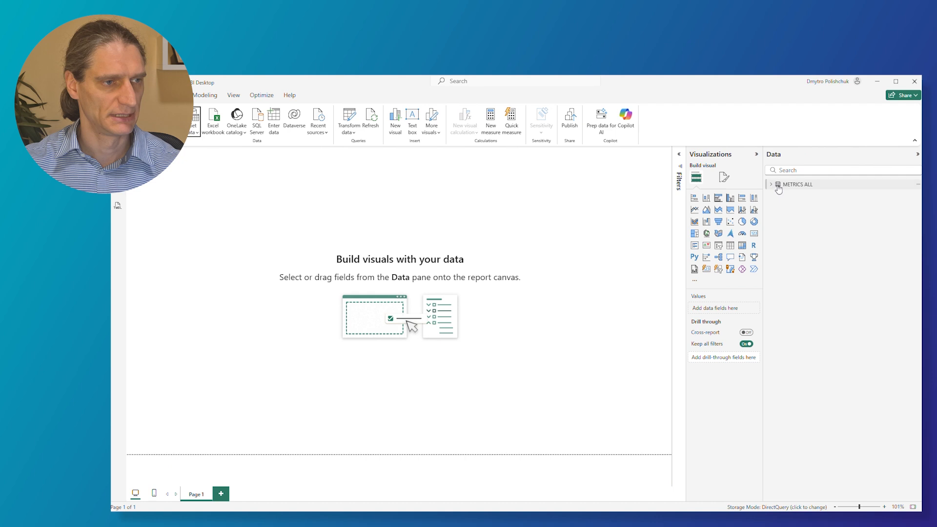
Step: Expand METRICS ALL in the Data pane to list its metrics and dimensions
left_click(770, 184)
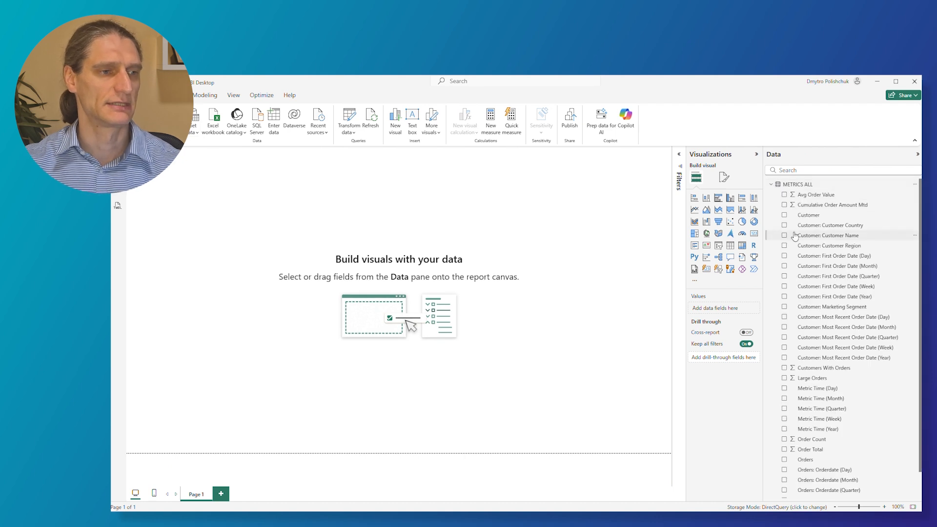
mouse_move(825, 383)
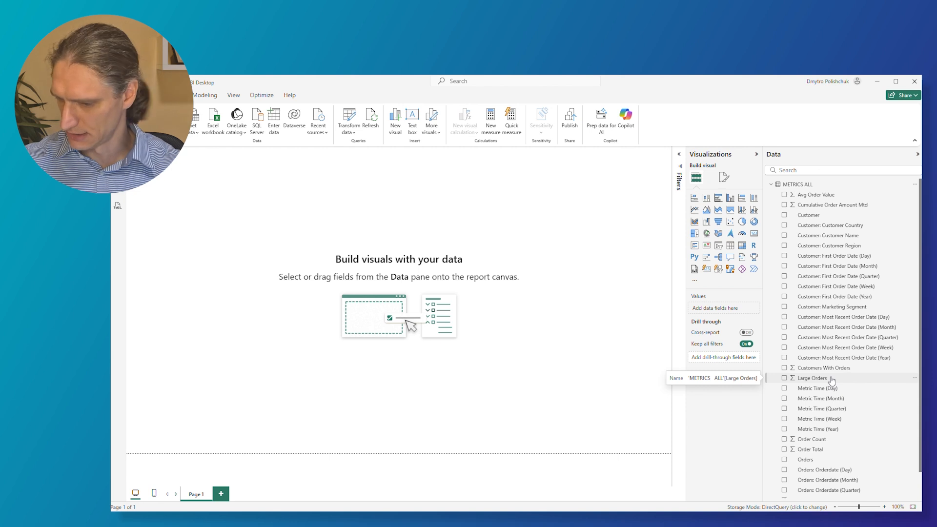
mouse_move(837, 269)
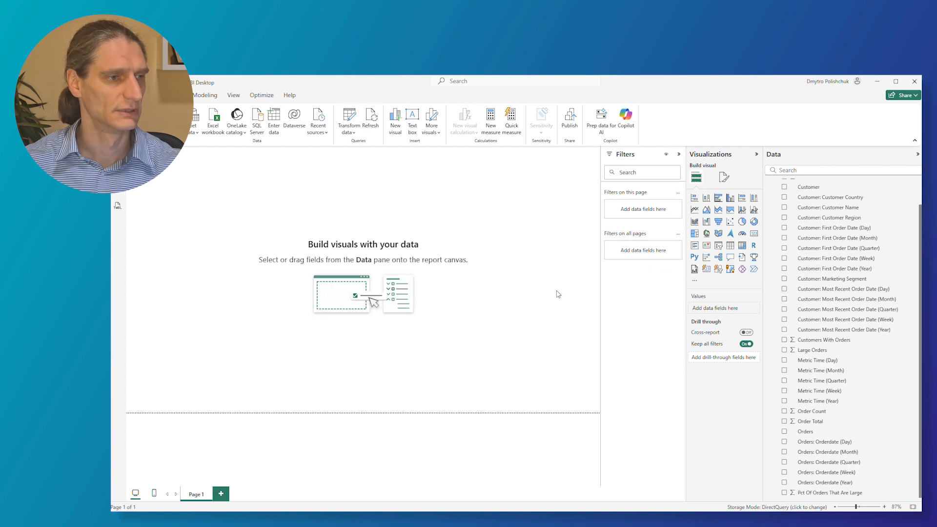
mouse_move(705, 197)
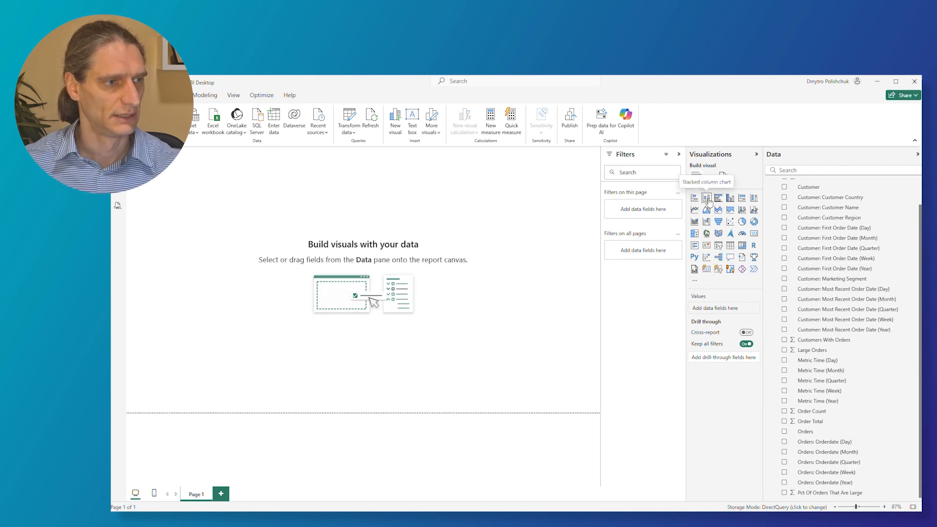
Step: Chart Sum of Order Total by order year (1992-1998) as columns with data labels shown
left_click(706, 198)
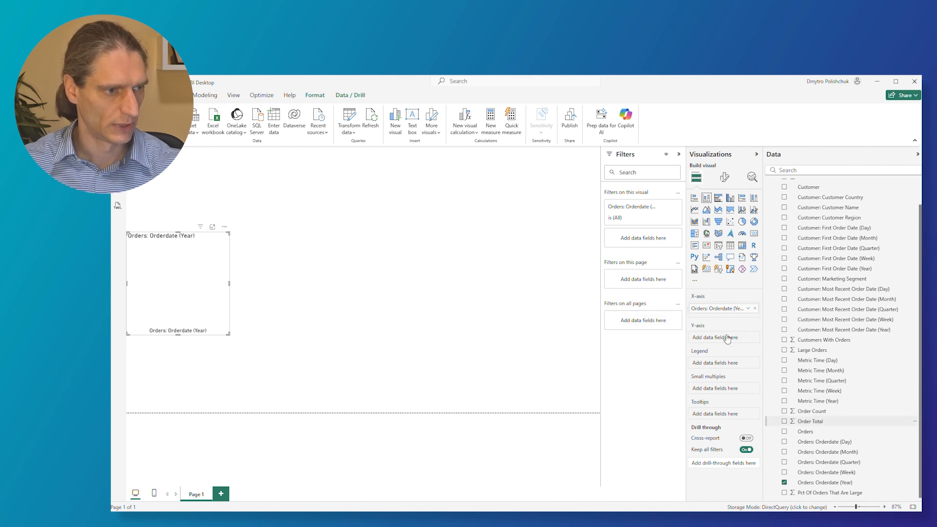
left_click(810, 421)
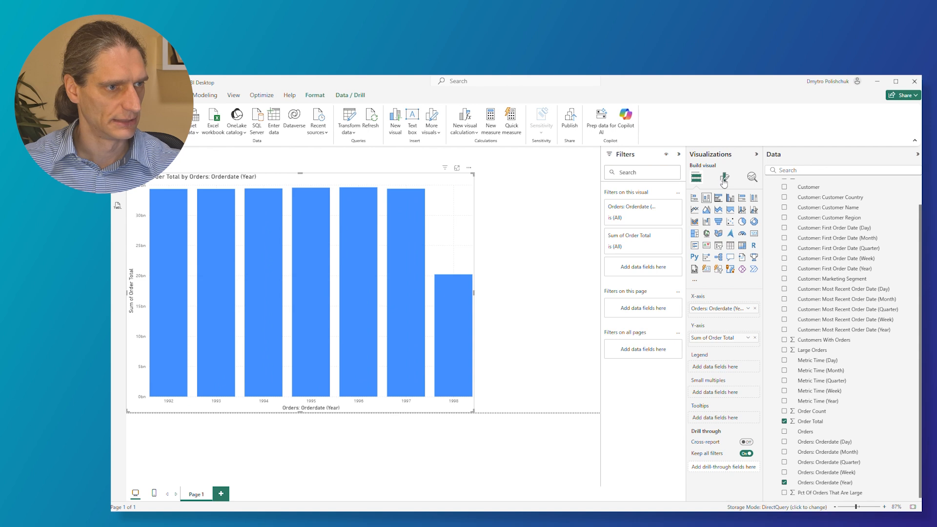
left_click(723, 178)
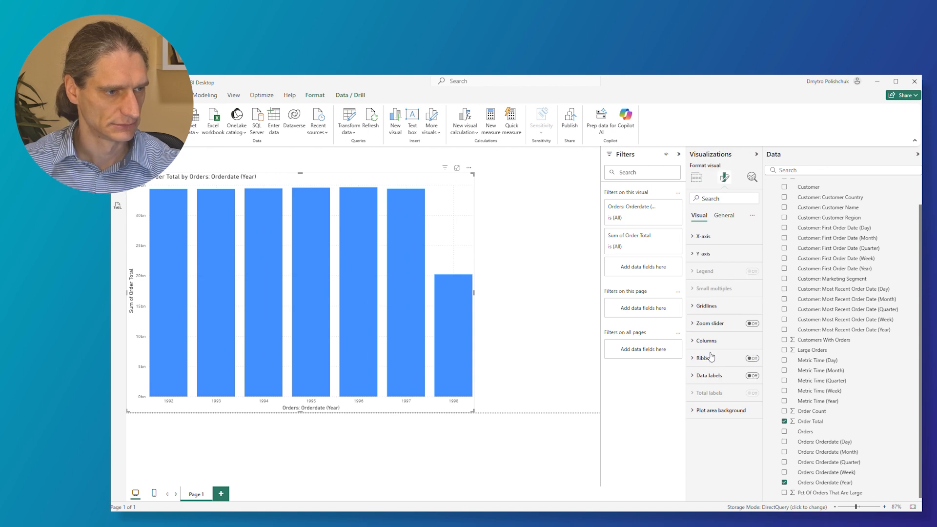
left_click(750, 374)
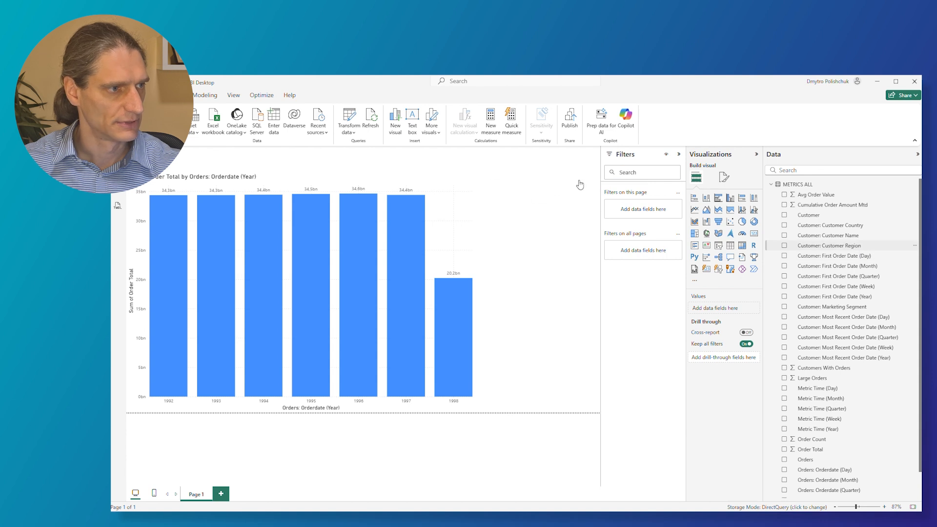
Step: Add Customer Region as a slicer and set its style to Dropdown
left_click(784, 246)
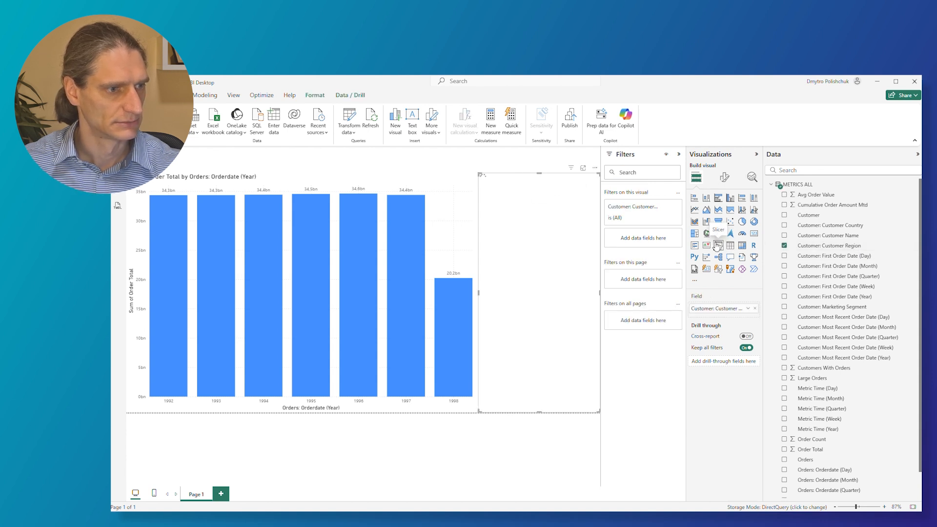
left_click(718, 245)
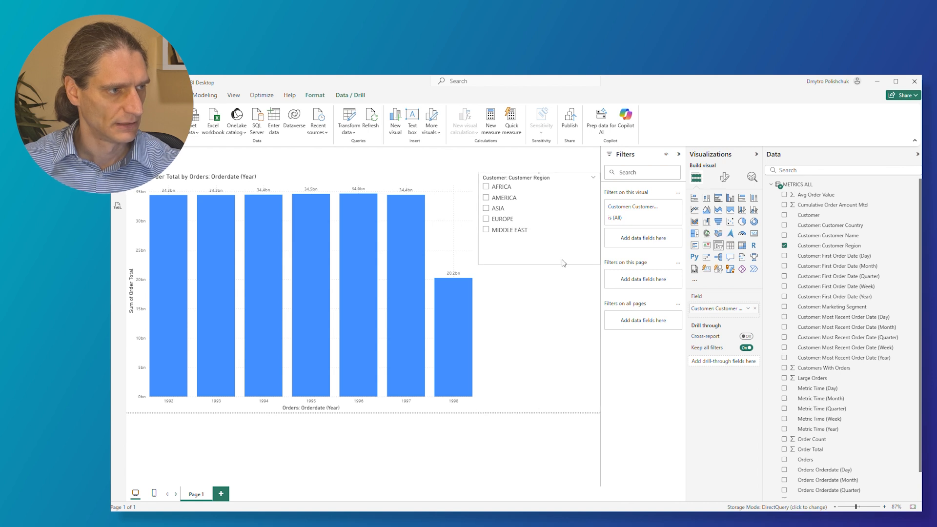
left_click(723, 176)
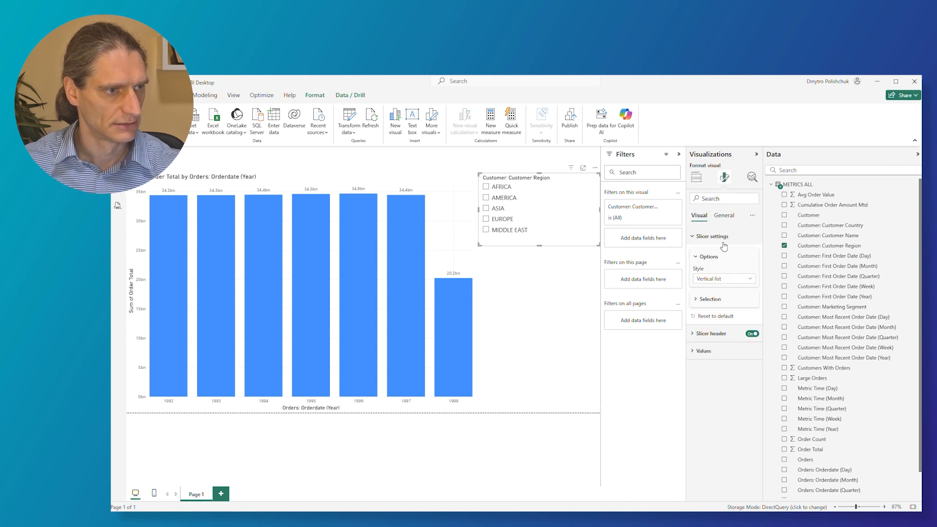
left_click(722, 278)
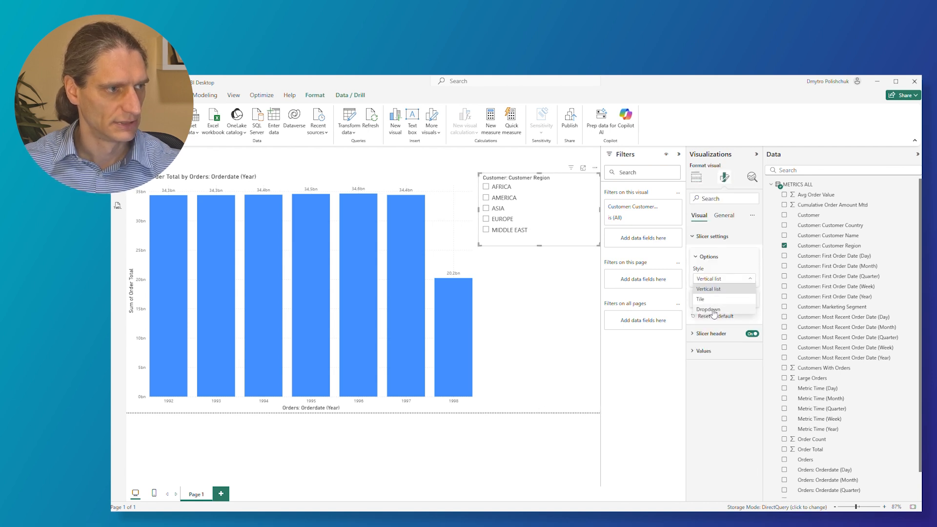
left_click(707, 310)
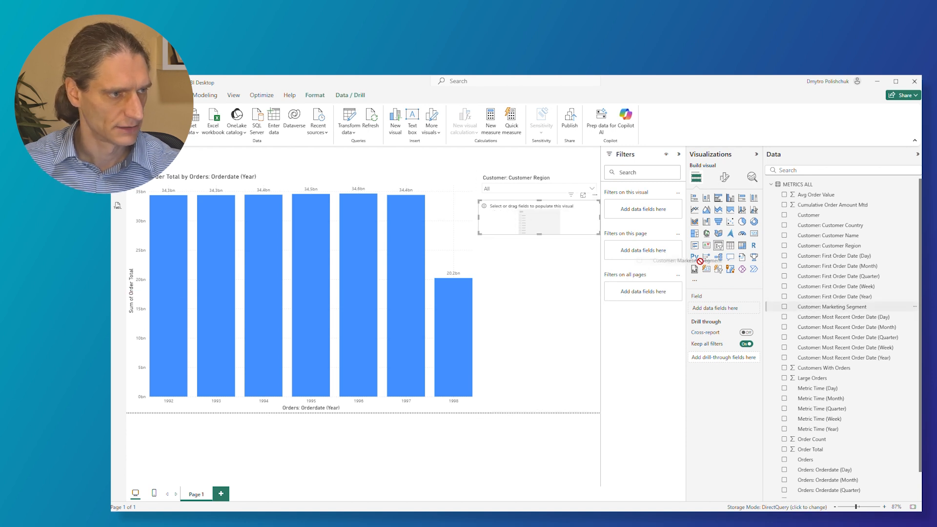
Step: Fill the second slicer with Customer Marketing Segment and make it a dropdown
left_click(785, 306)
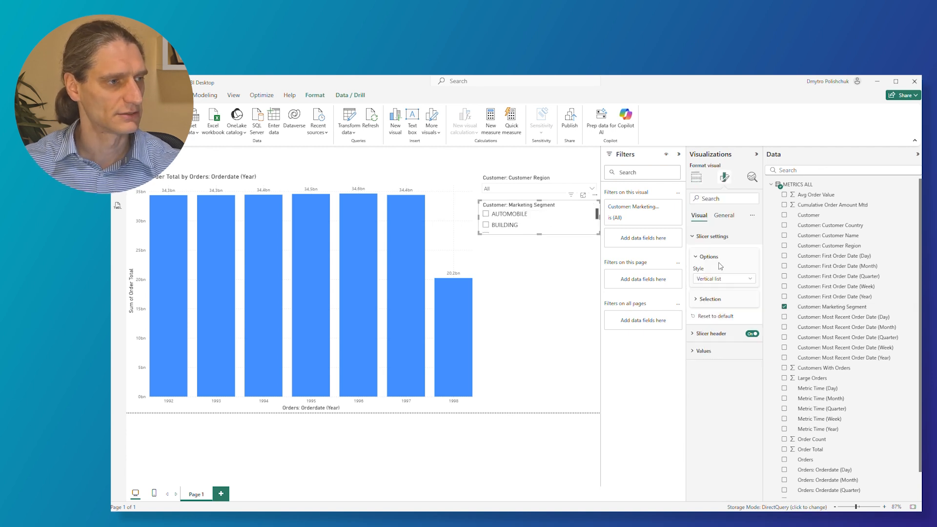
left_click(723, 278)
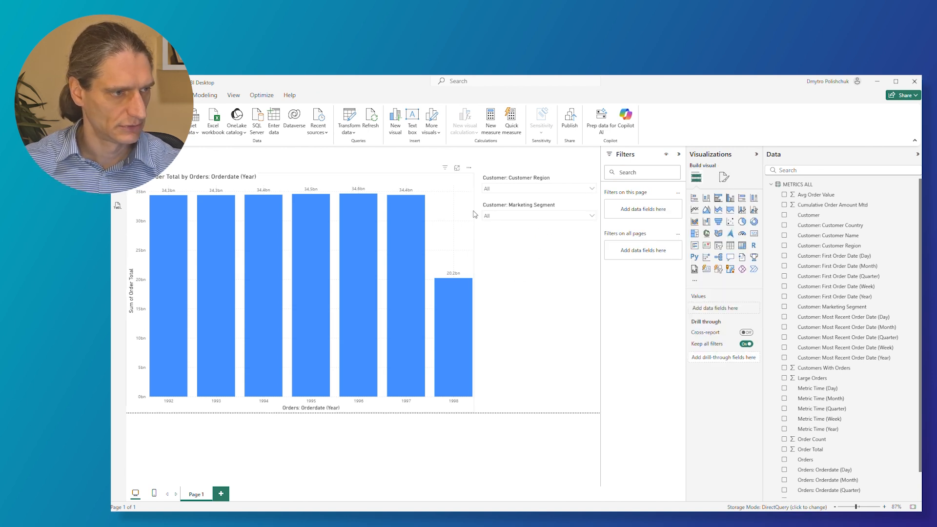
mouse_move(754, 243)
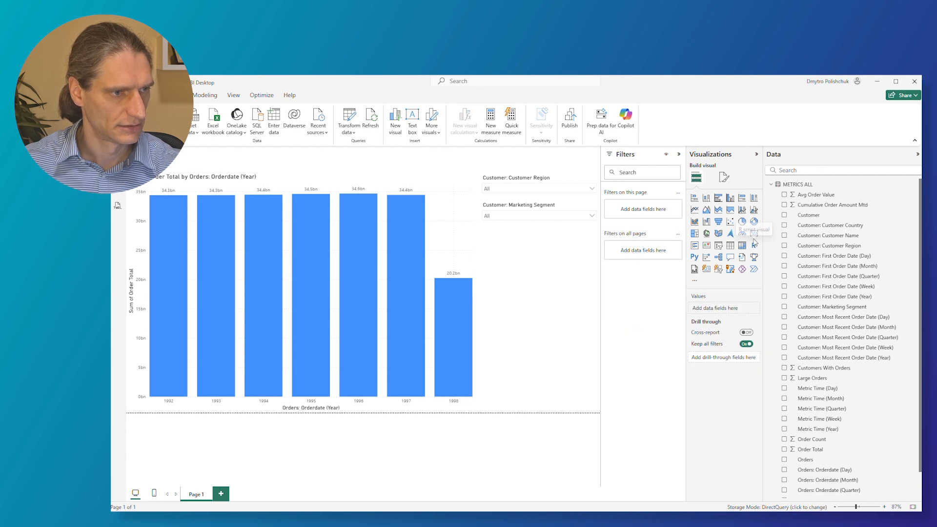
Step: Add a card showing Sum of Order Total, 226,83bn
left_click(754, 233)
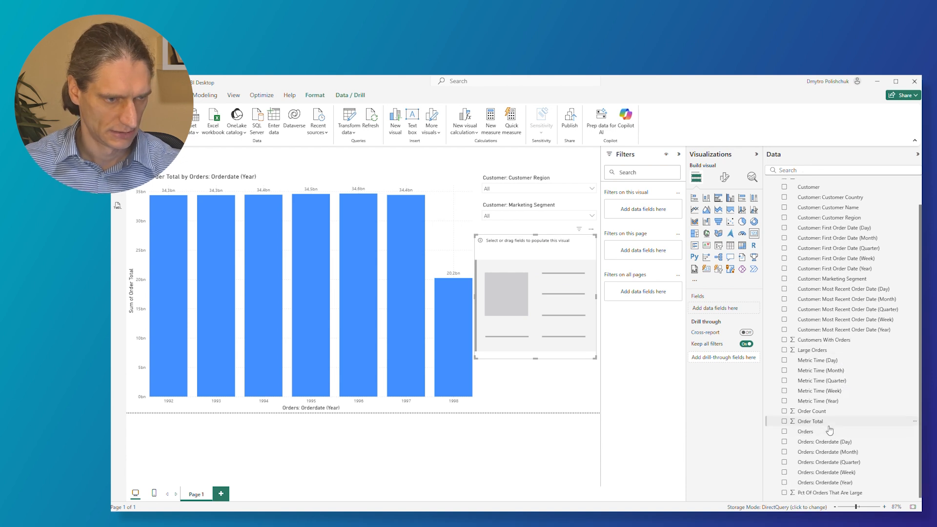
left_click(784, 422)
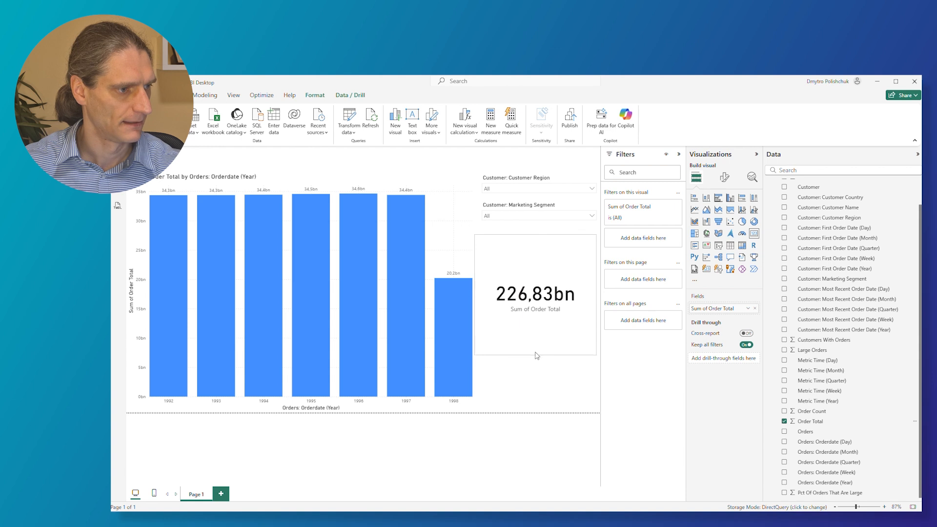
Step: Filter to ASIA and FURNITURE so the card reads 9,24bn, then highlight the 1997 column
left_click(591, 188)
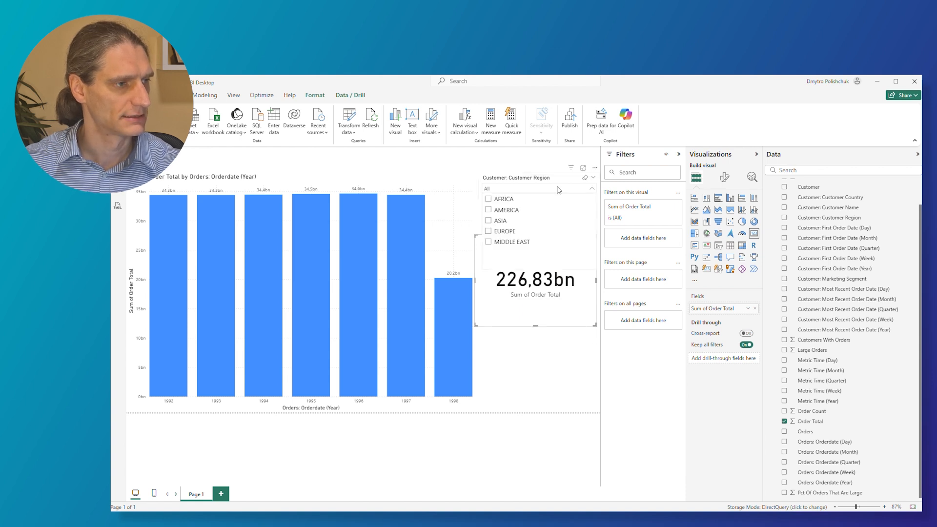
mouse_move(503, 226)
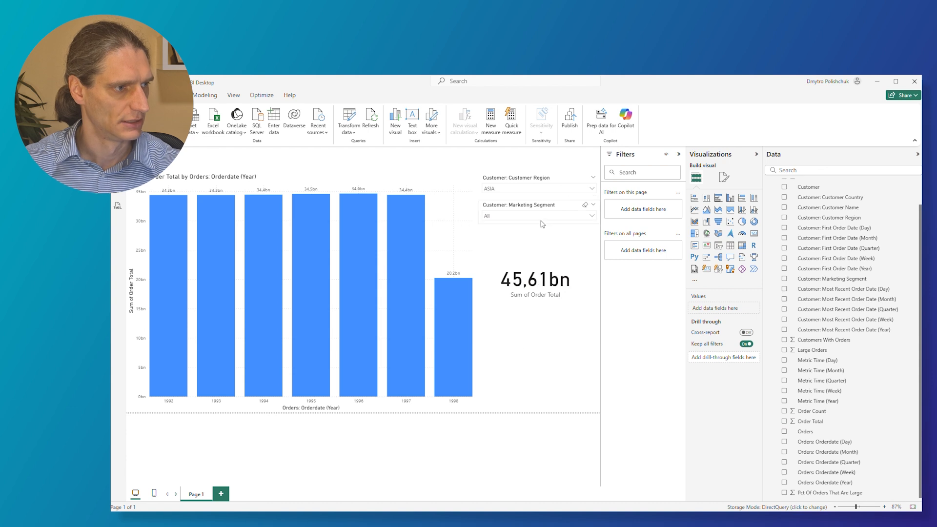
mouse_move(530, 218)
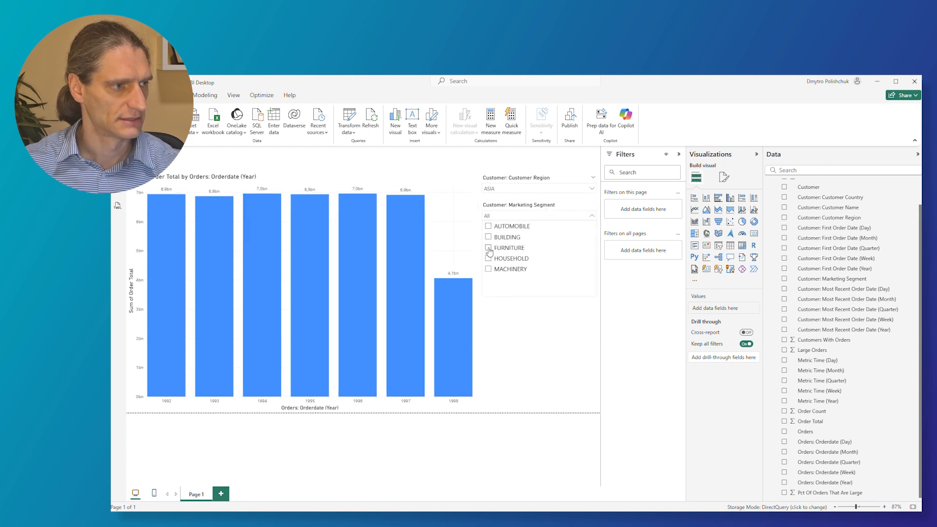
left_click(488, 247)
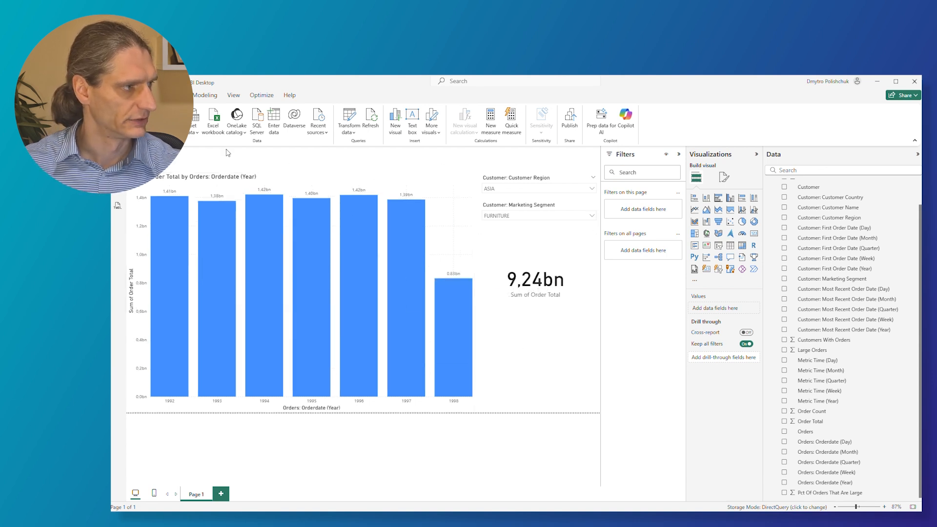
left_click(406, 298)
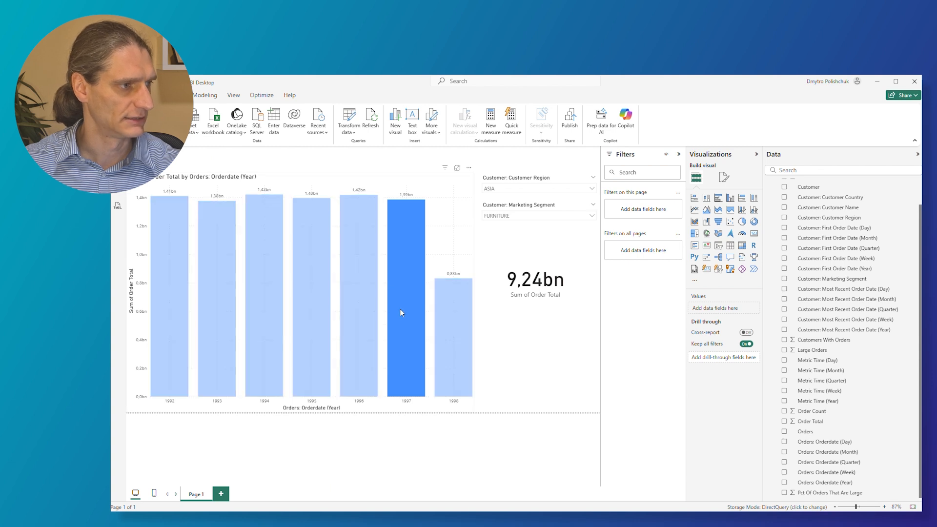